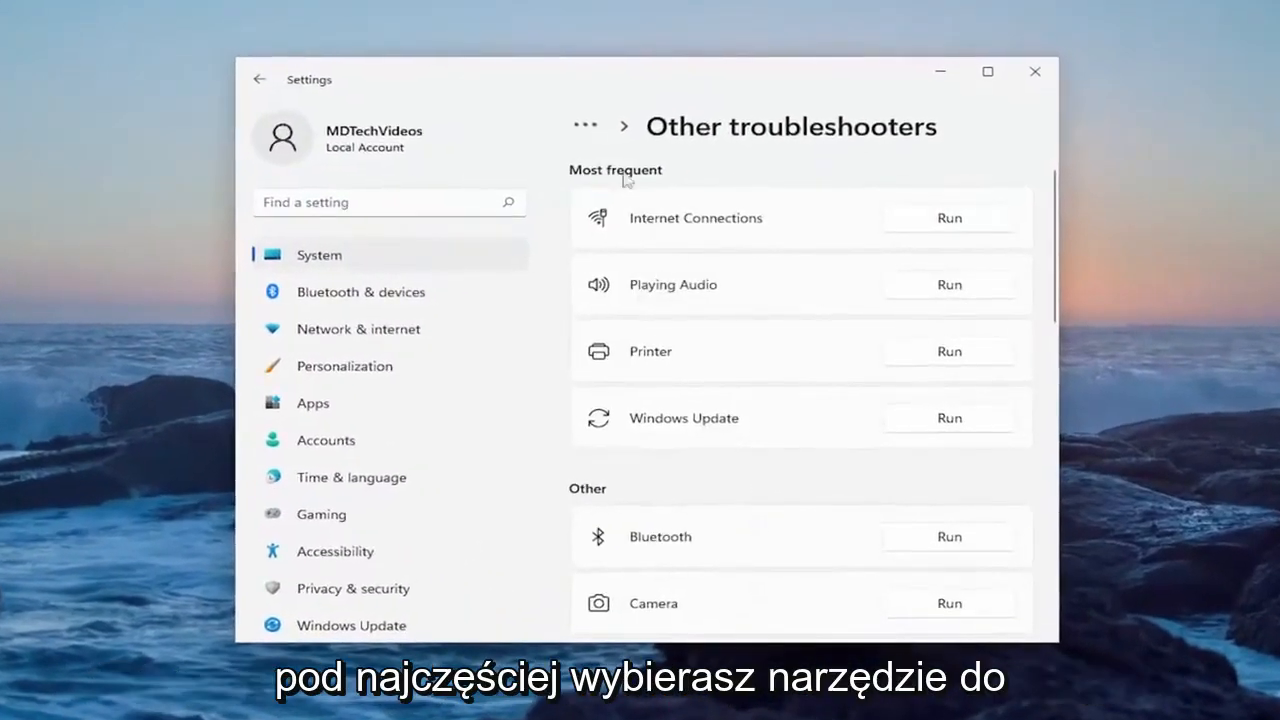
{"action": "mouse_move", "coordinate": [988, 304]}
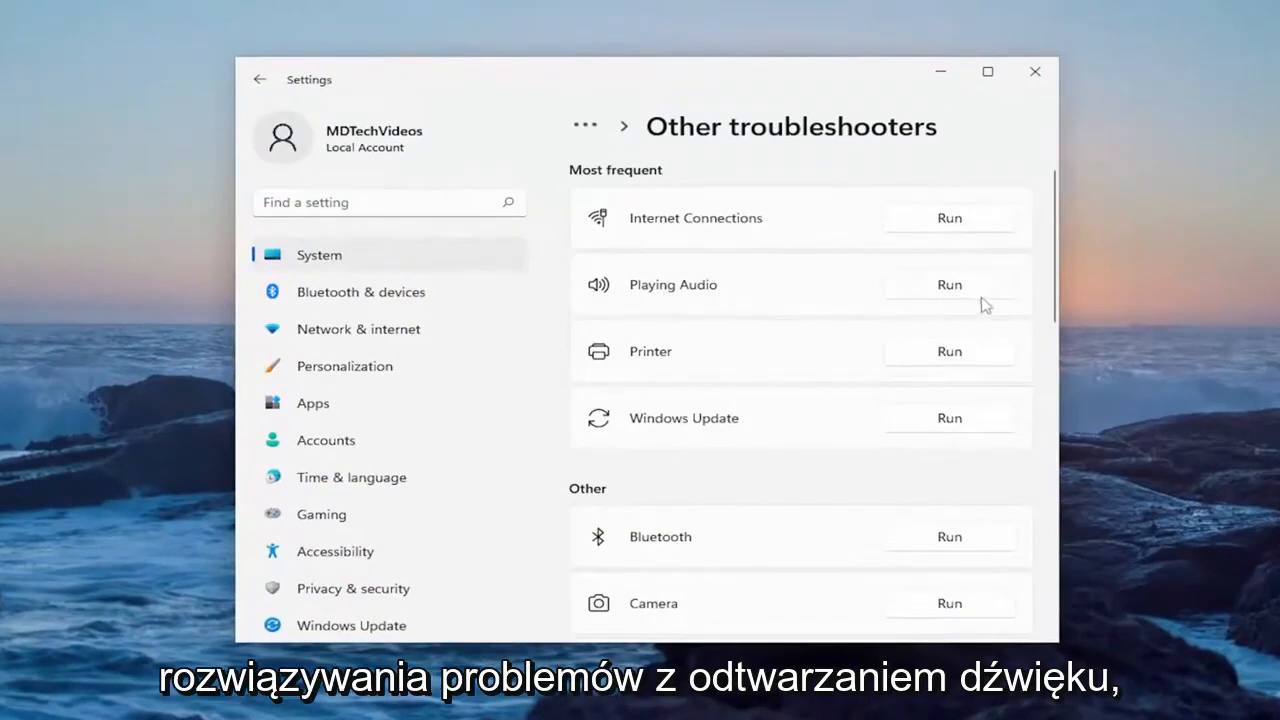
Run the Playing Audio troubleshooter from the Other troubleshooters list.
{"action": "left_click", "coordinate": [948, 284]}
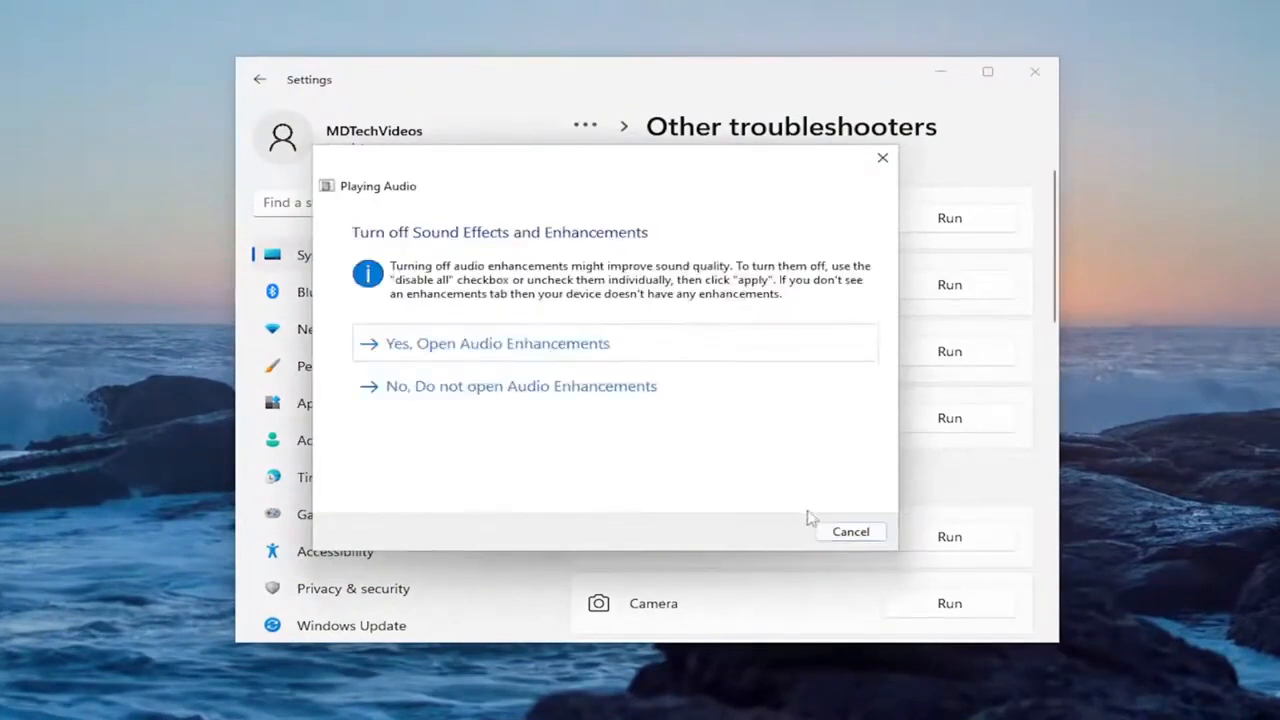
Decline opening Audio Enhancements, pass the low-volume warning, and close the finished troubleshooter.
{"action": "left_click", "coordinate": [496, 344]}
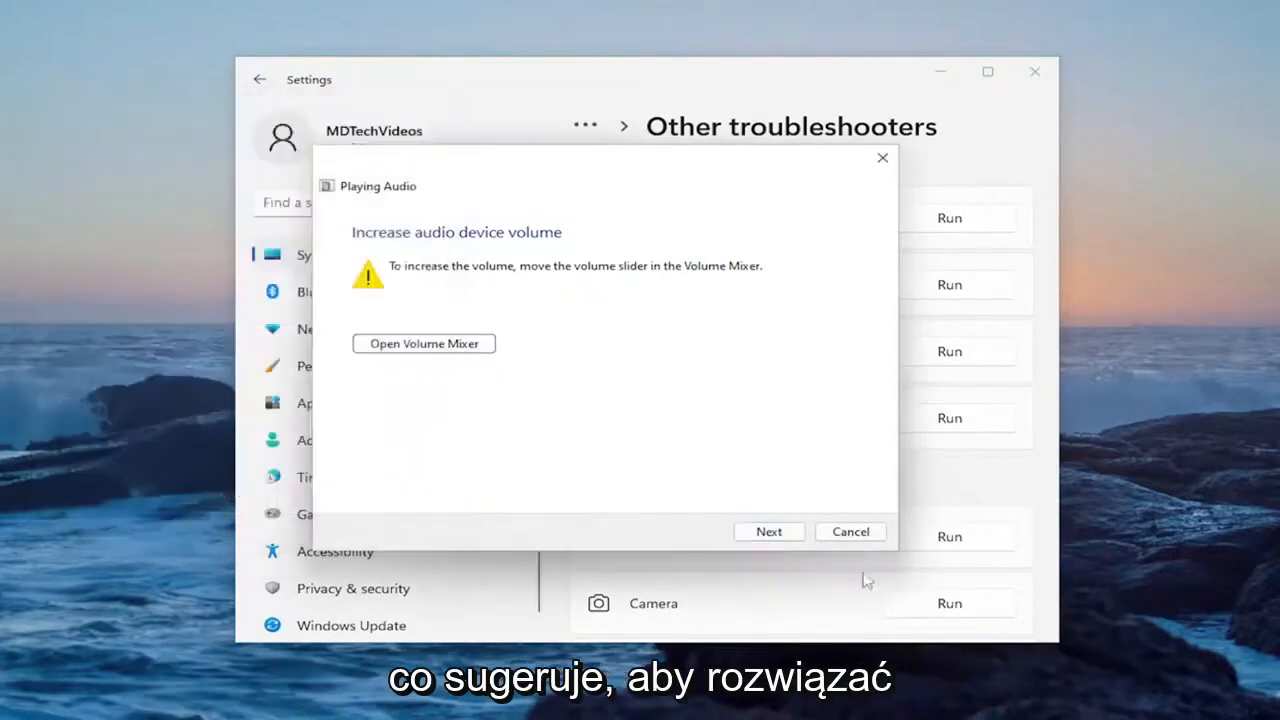
{"action": "left_click", "coordinate": [768, 532]}
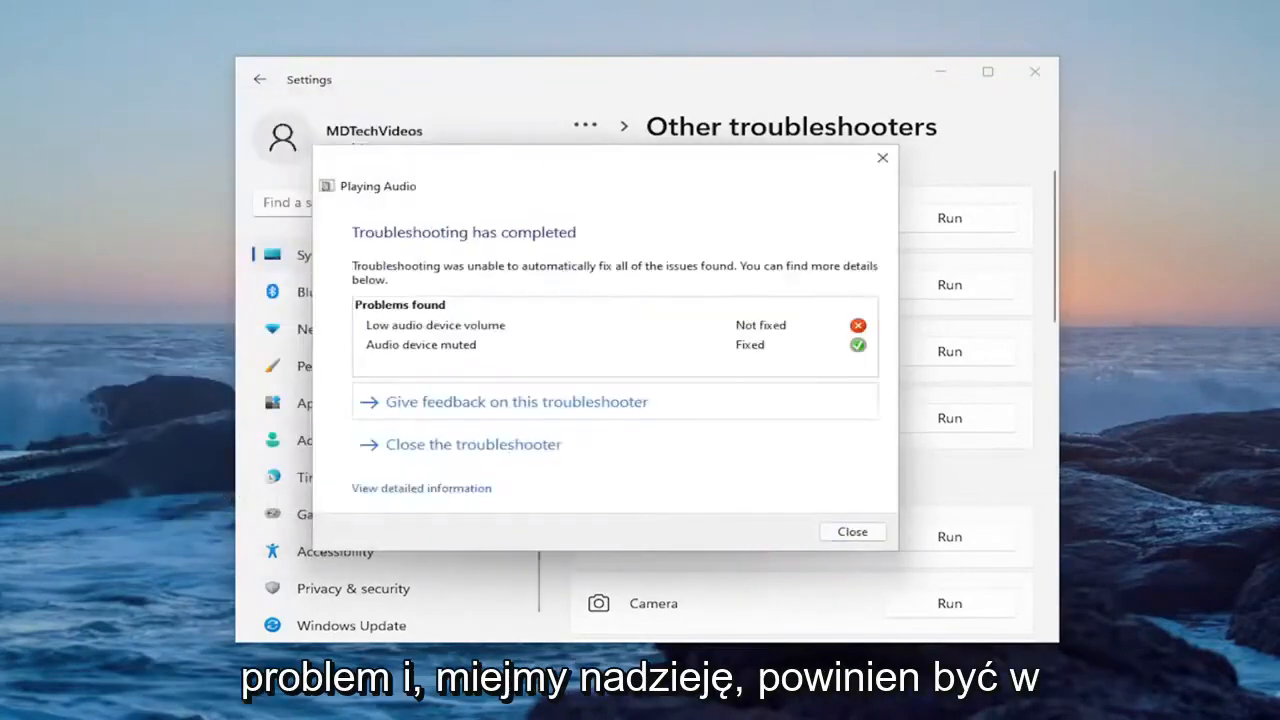
{"action": "left_click", "coordinate": [852, 532]}
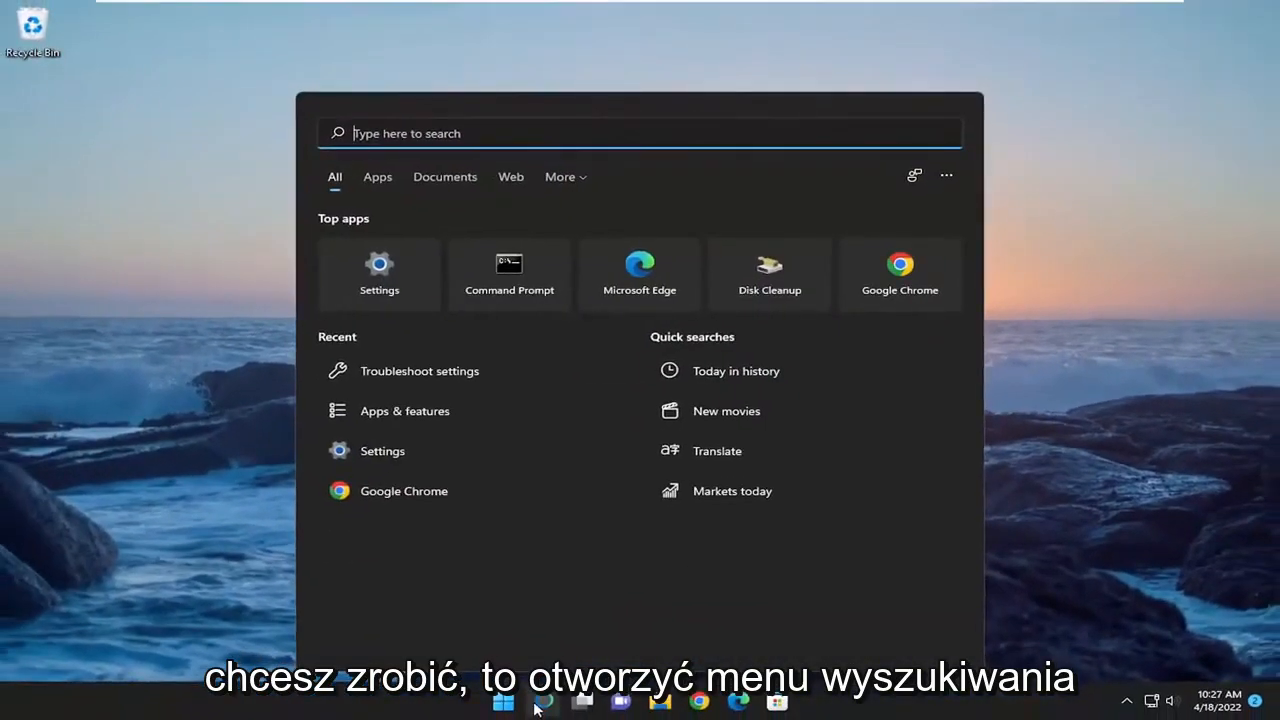
Search for mmsys.cpl and launch the Sound control panel from the best match.
{"action": "type", "text": "mmsys.cpl"}
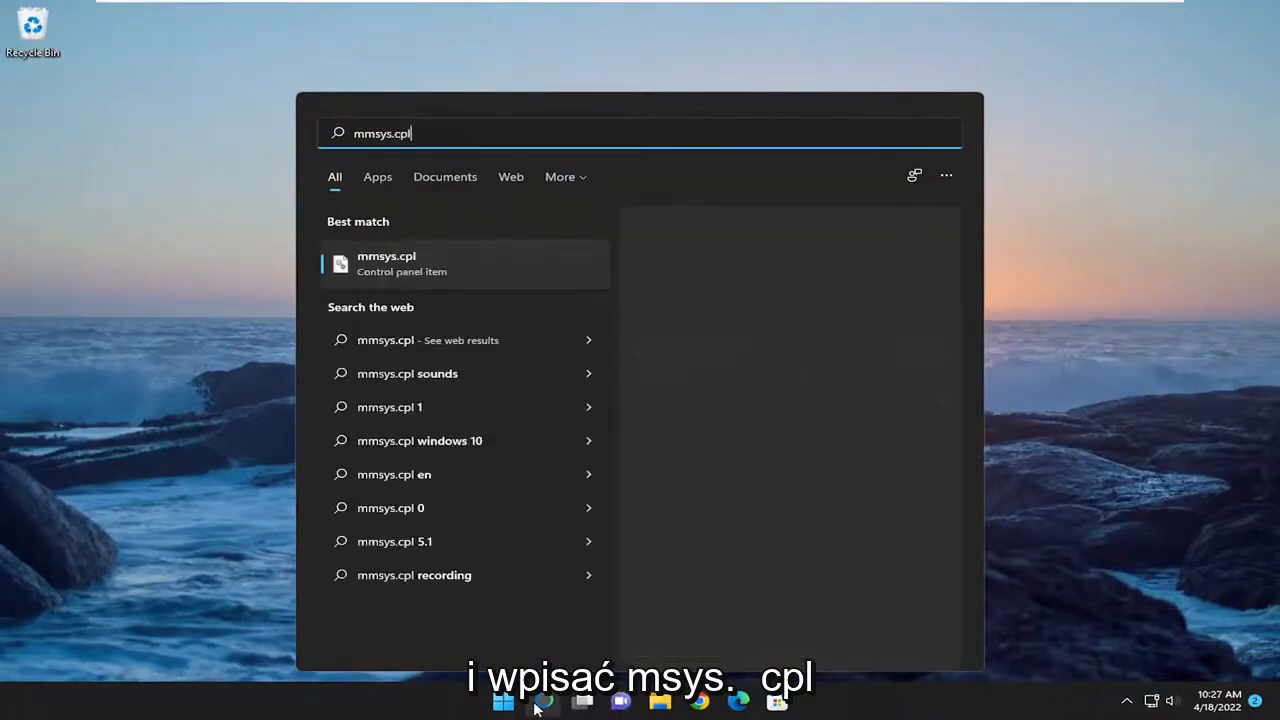
{"action": "left_click", "coordinate": [416, 264]}
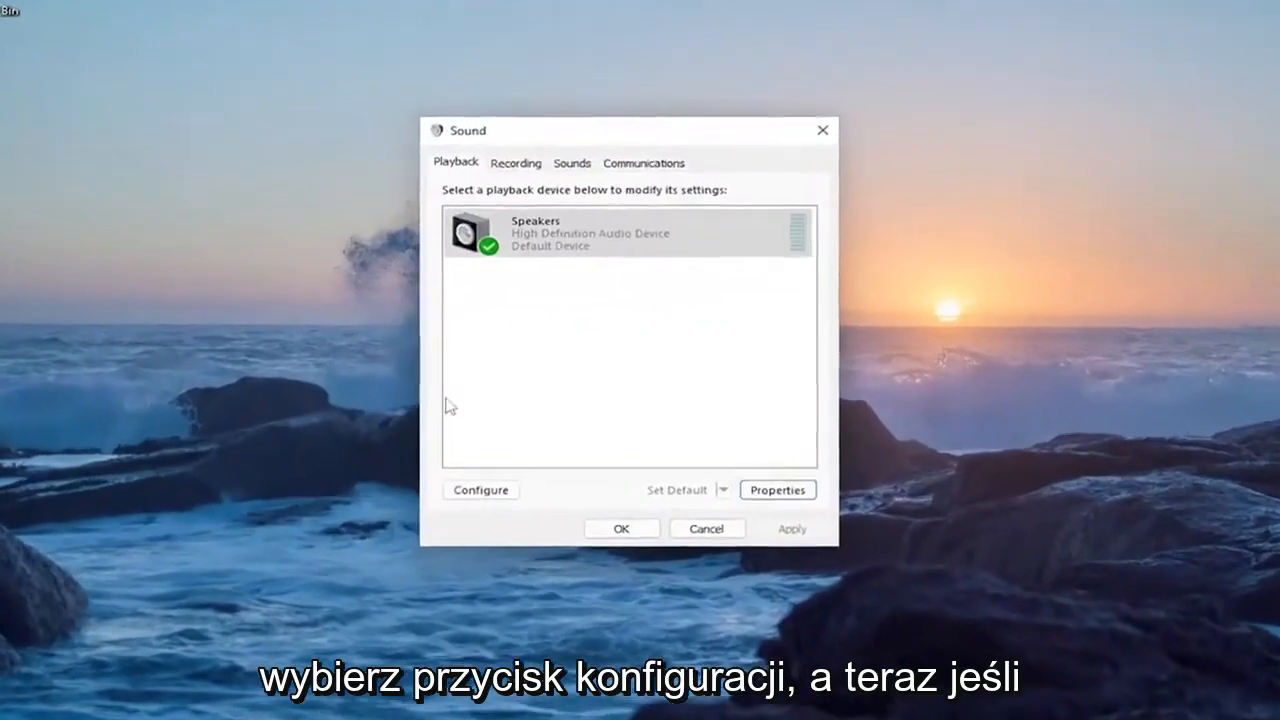
Configure the Speakers playback device for the 5.1 Surround audio channel layout.
{"action": "left_click", "coordinate": [480, 490]}
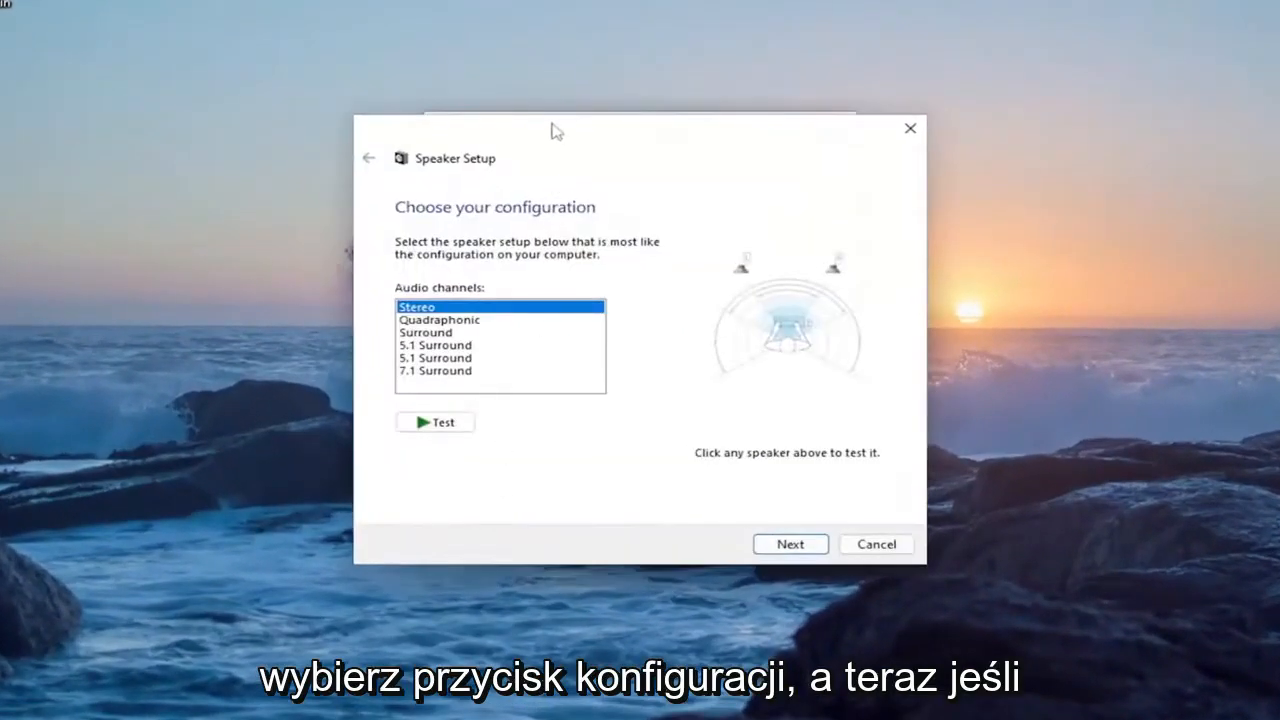
{"action": "left_click", "coordinate": [452, 324]}
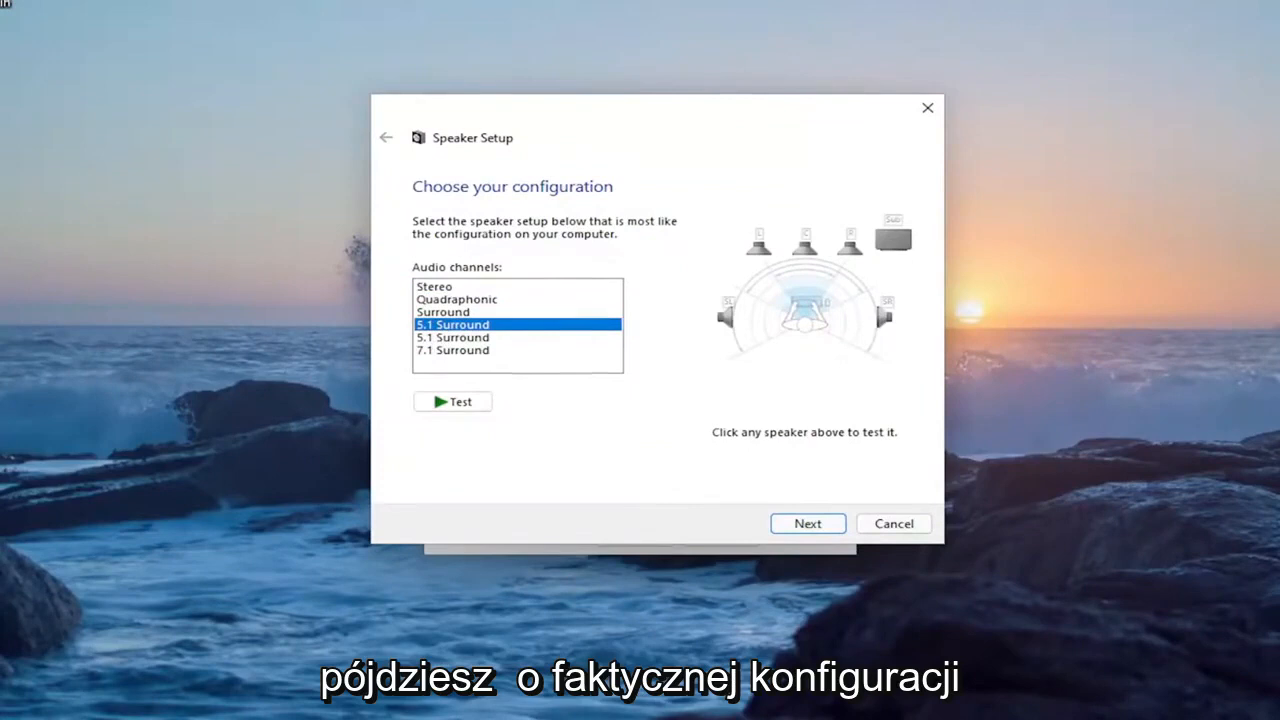
{"action": "mouse_move", "coordinate": [828, 288]}
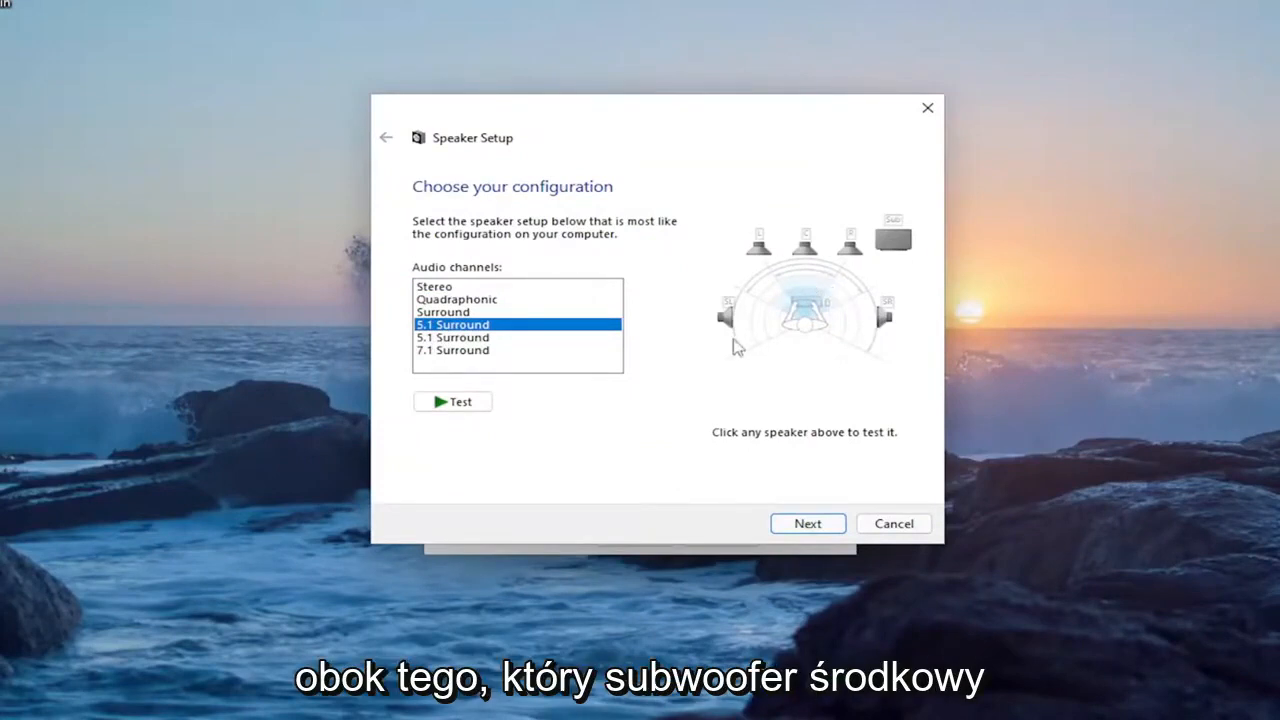
{"action": "mouse_move", "coordinate": [704, 346]}
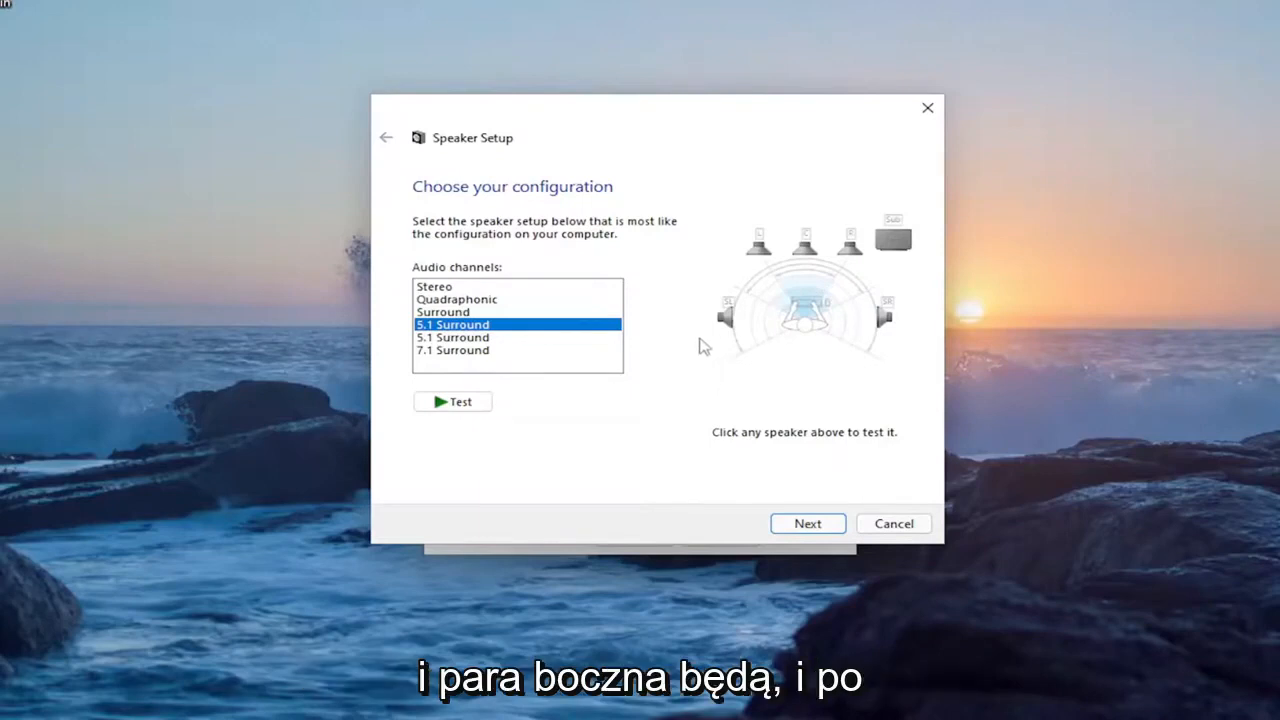
{"action": "mouse_move", "coordinate": [576, 364]}
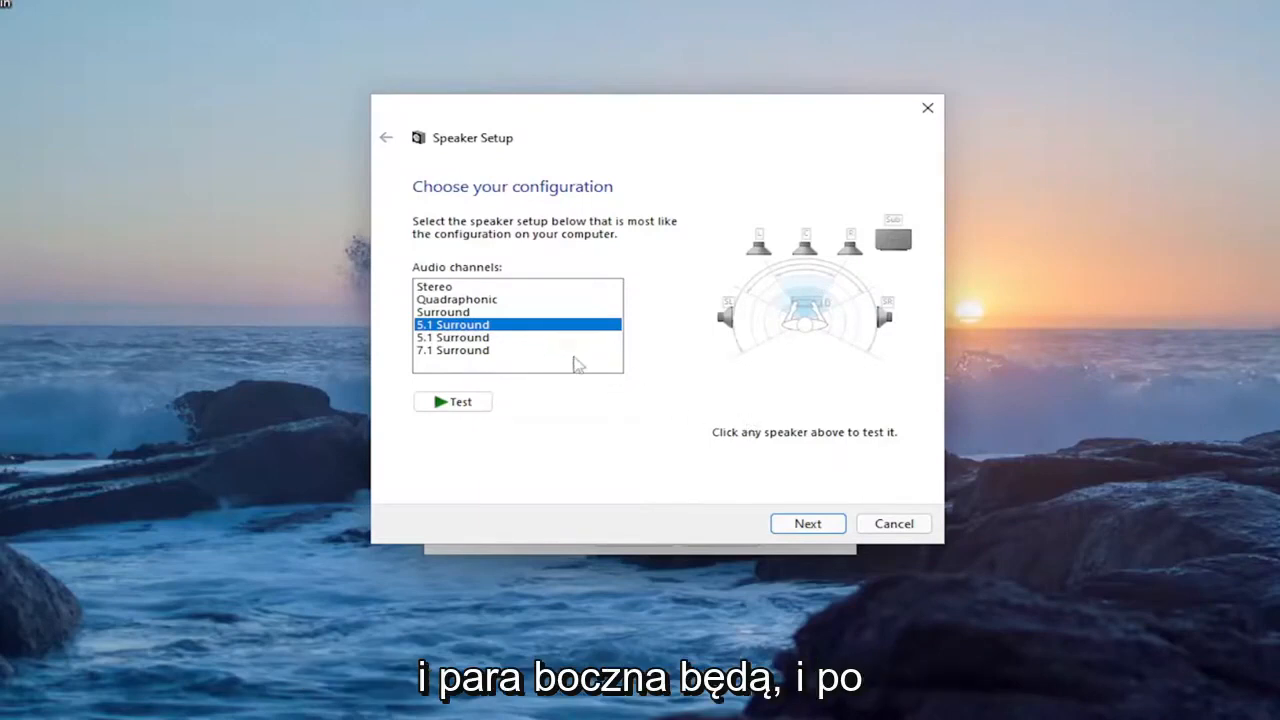
Review the Center, Subwoofer and Side pair speakers, then cancel Speaker Setup back to the Sound dialog.
{"action": "left_click", "coordinate": [808, 524]}
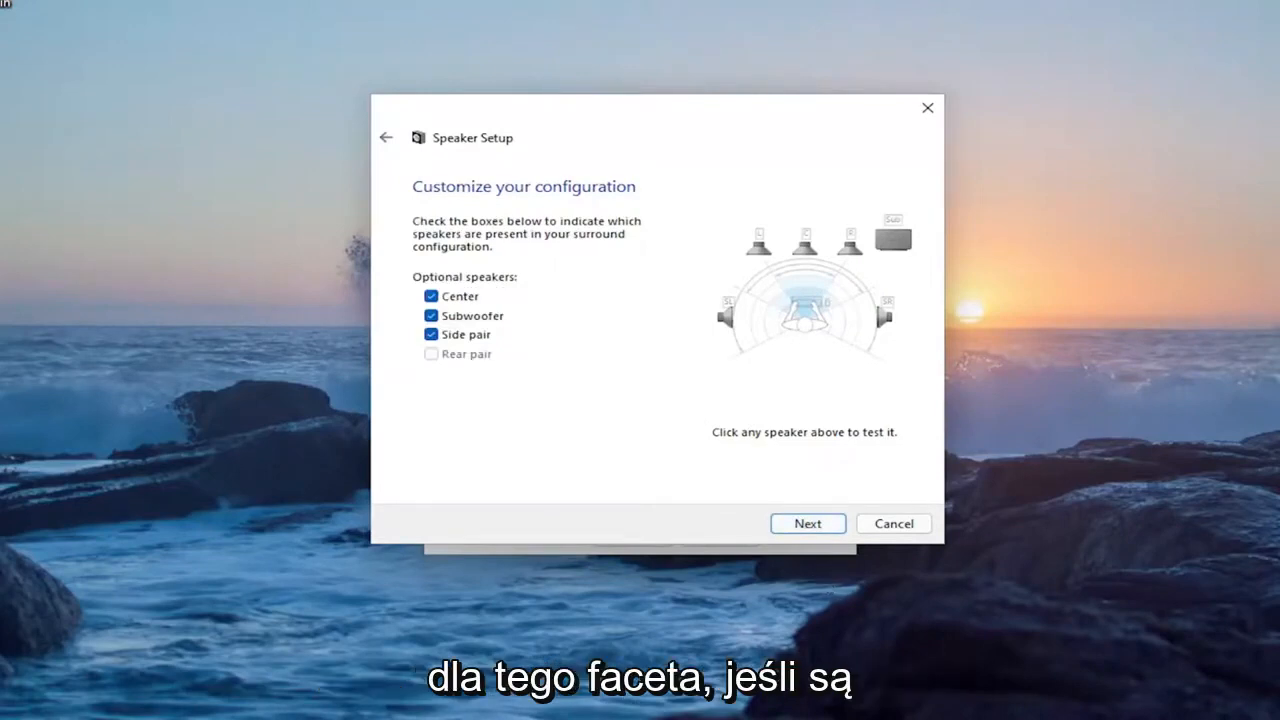
{"action": "mouse_move", "coordinate": [608, 288]}
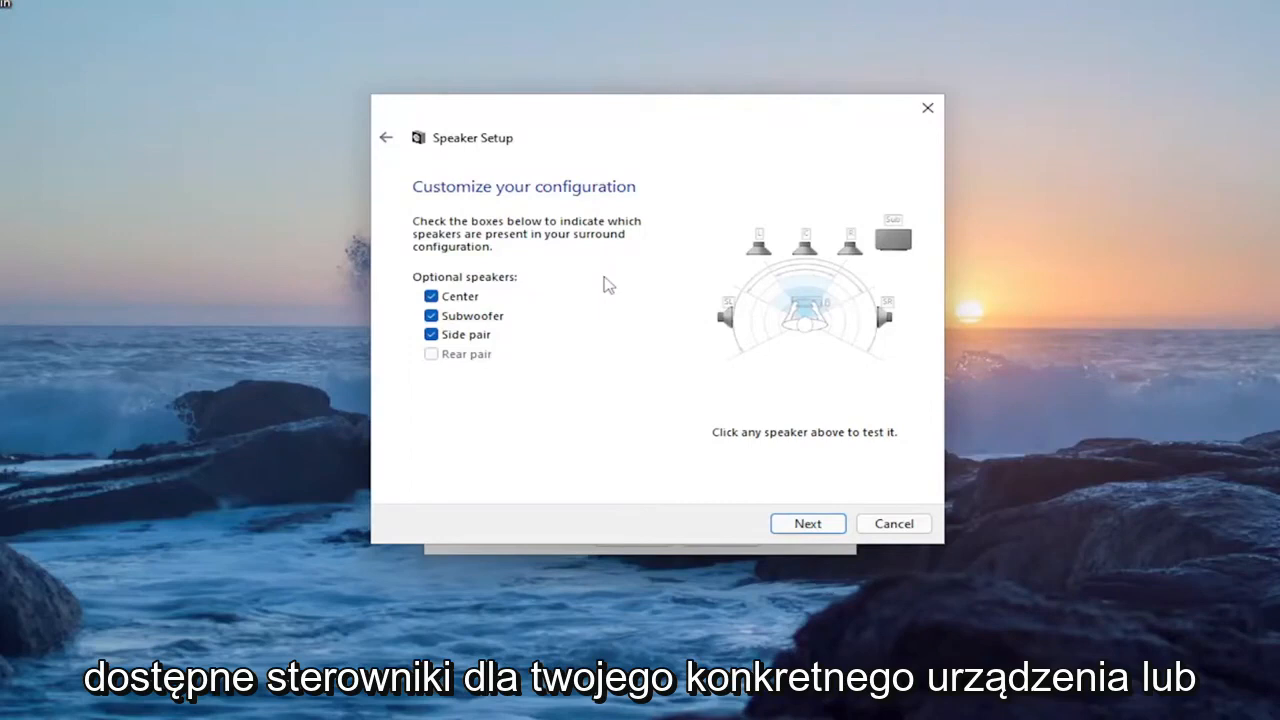
{"action": "mouse_move", "coordinate": [536, 318]}
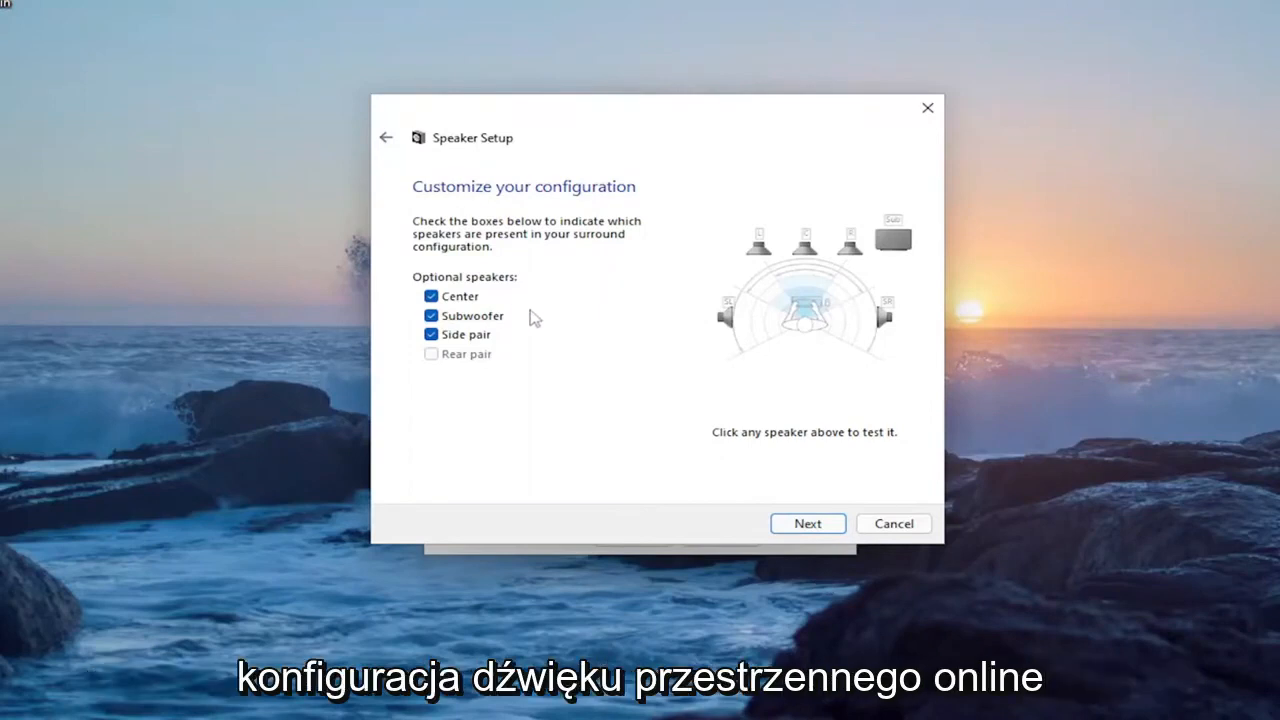
{"action": "mouse_move", "coordinate": [568, 166]}
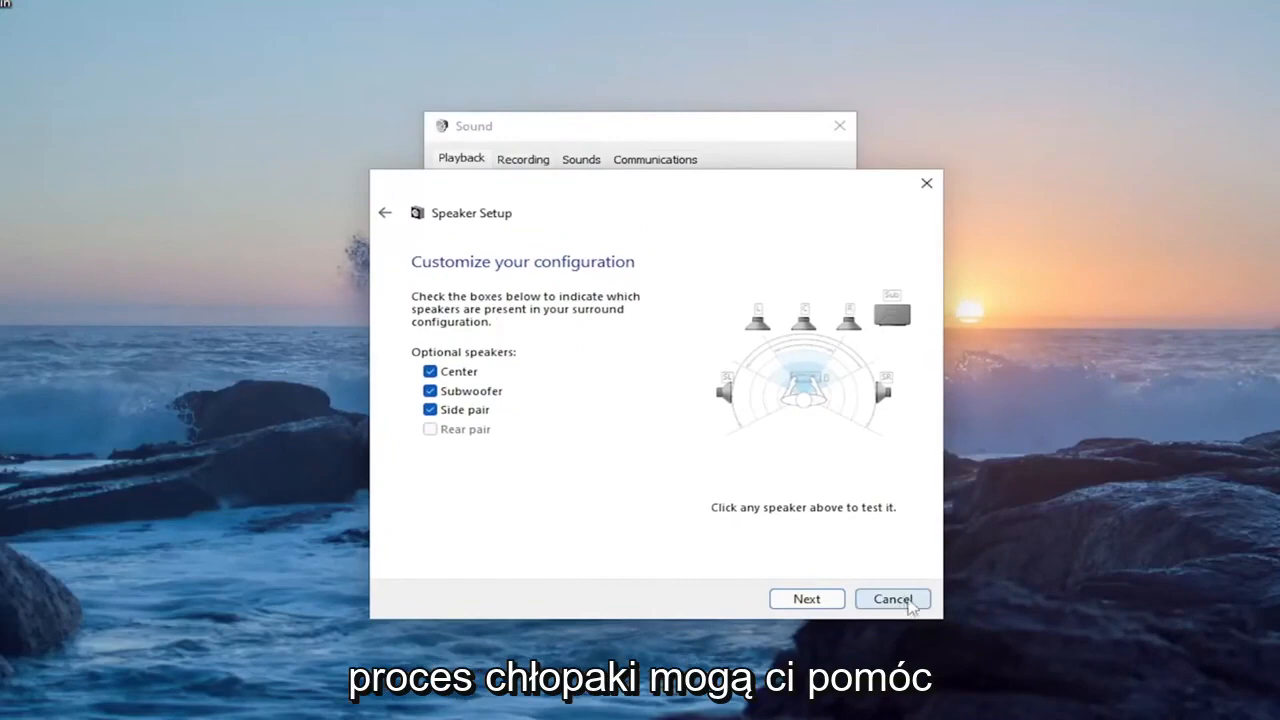
{"action": "left_click", "coordinate": [892, 600]}
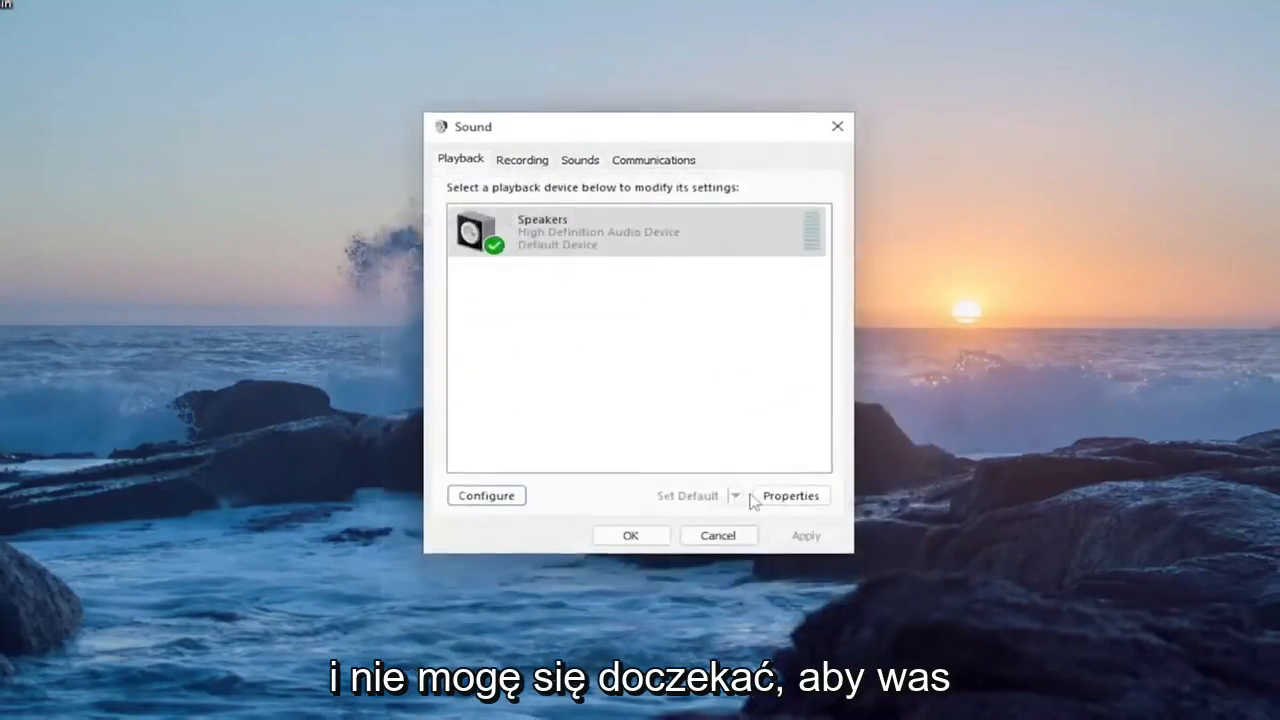